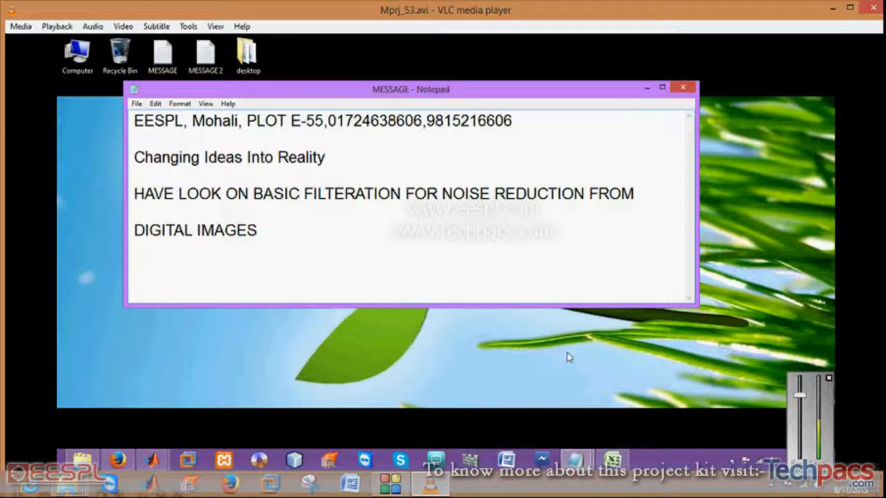
- Switch from the MESSAGE Notepad window to the SaltnPepper code in MATLAB
click(683, 87)
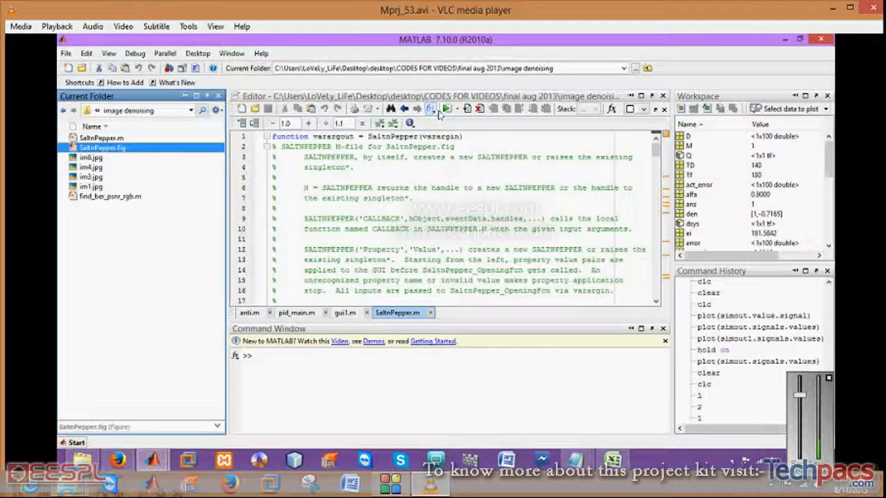
- Run SaltnPepper.m to open the noise-reduction GUI with empty plots
click(432, 108)
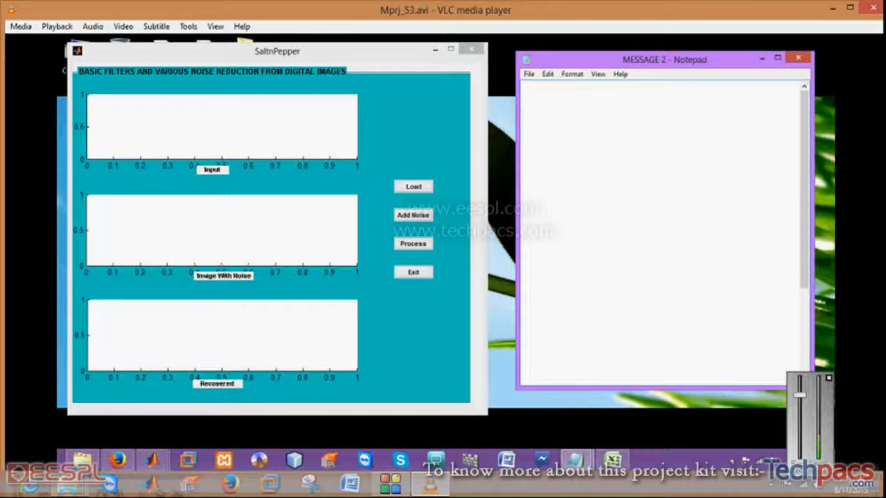
- Note 'FIRST GOOD IMAGE' in Notepad and load the im3 photo as input
text(FIRST LOAD)
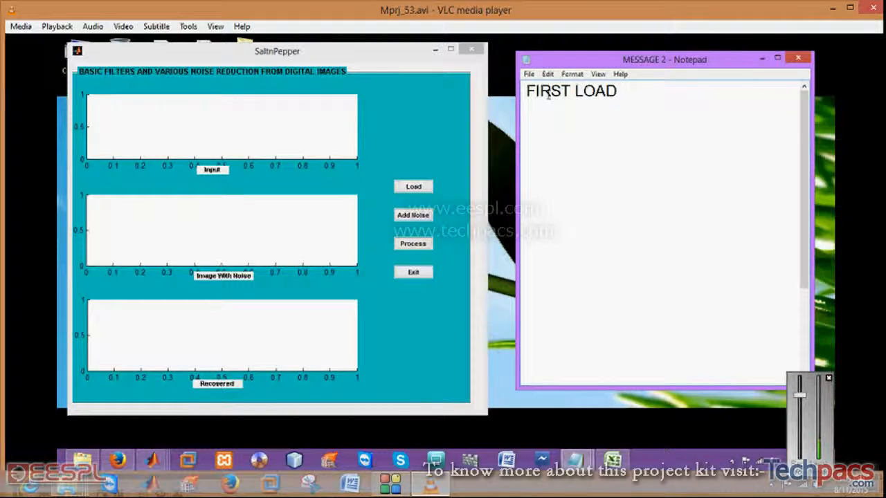
text(GOOD I)
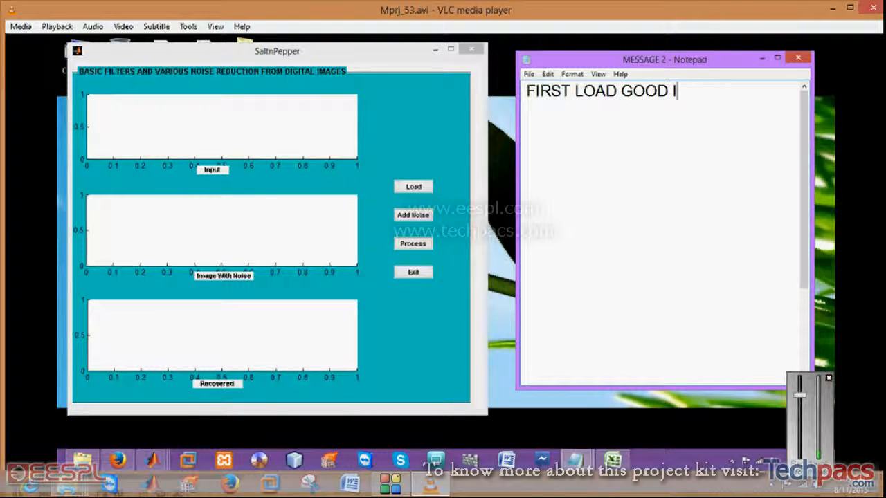
text(MAGE)
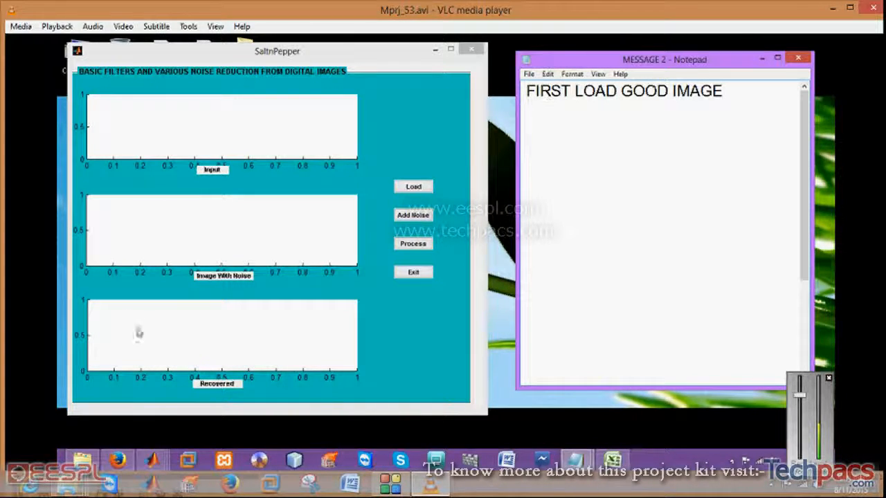
click(413, 186)
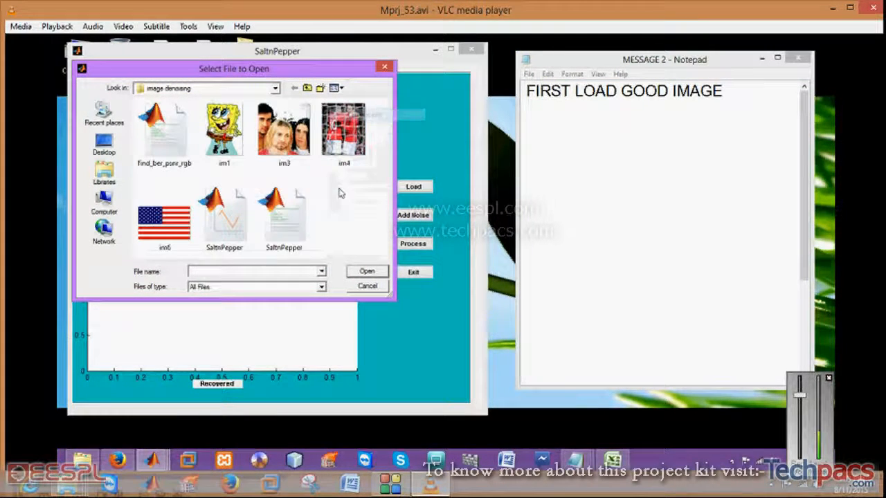
click(284, 128)
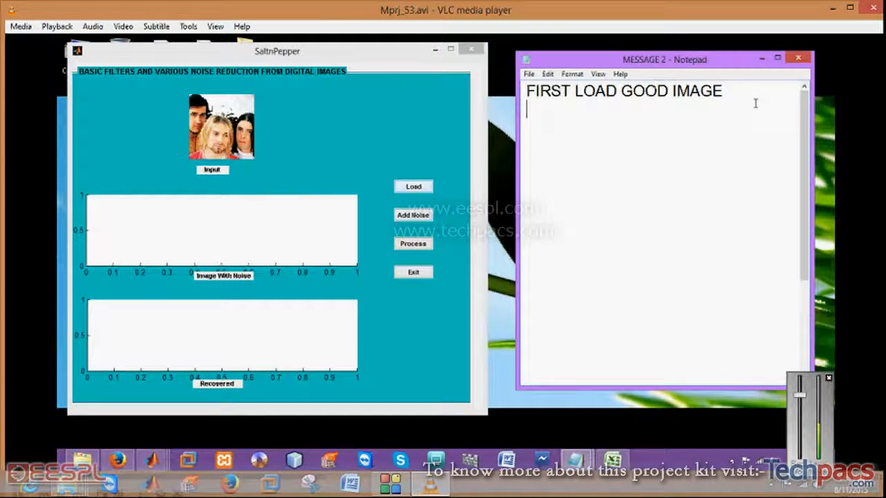
- Add the Notepad note about adding noise 'with different options'
text(THEN ADD NOISE O)
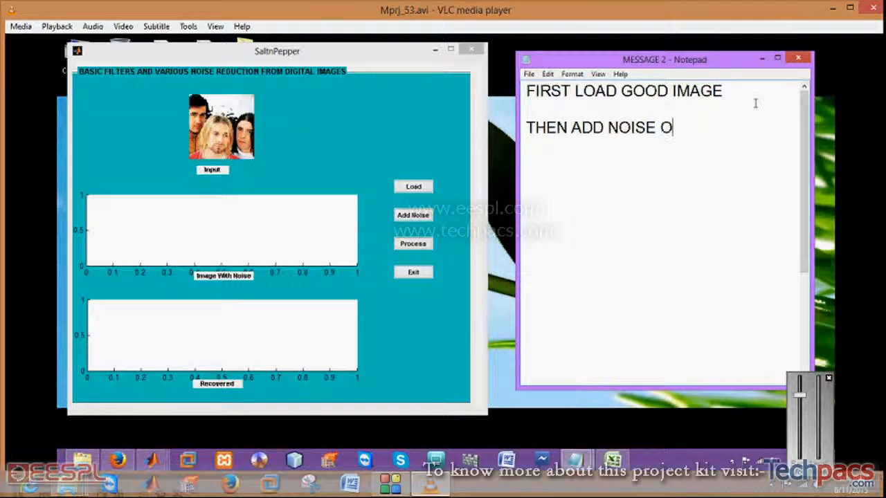
text(WITH DI)
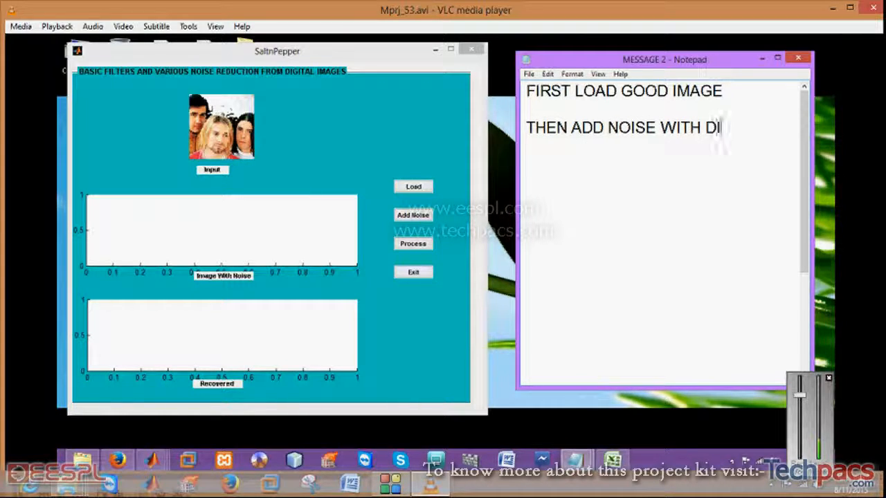
text(FFERENT O)
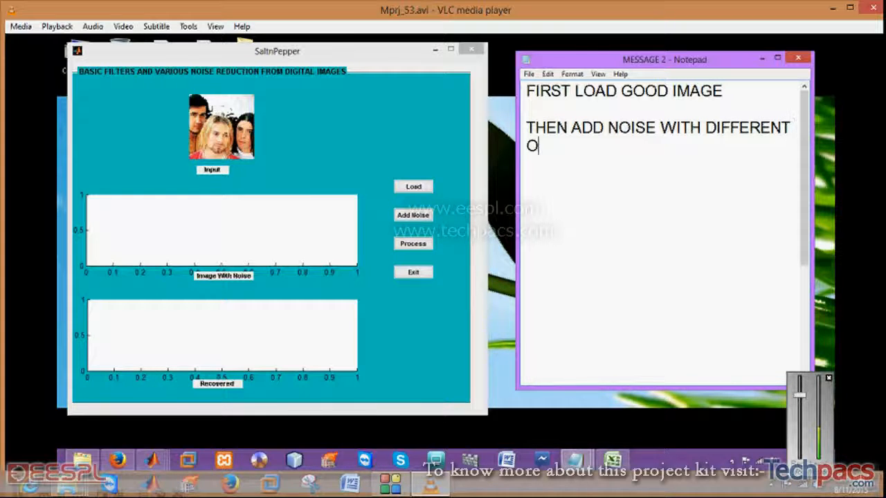
text(PTION)
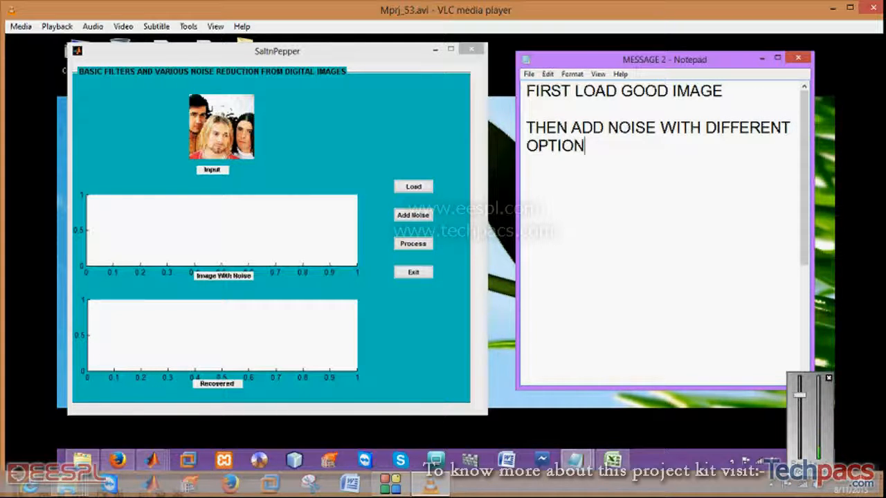
text(s)
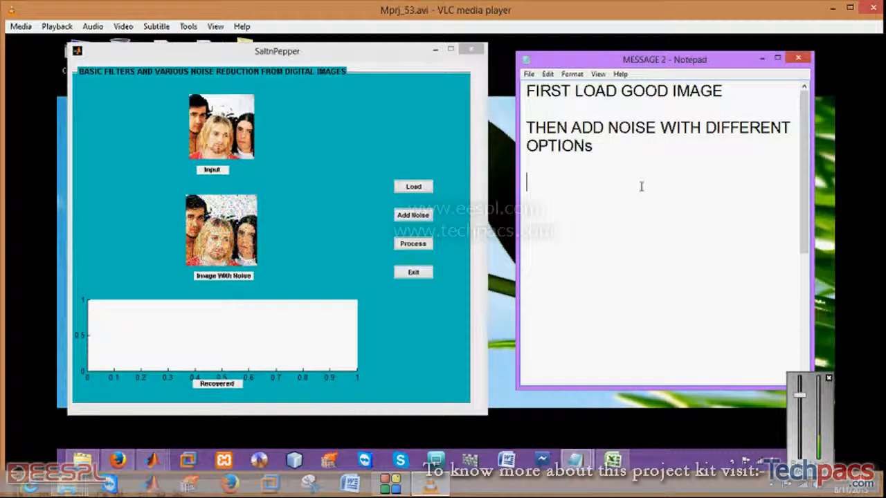
- Note that the noised image is obtained and the next step is applying filters
text(GET NOIS)
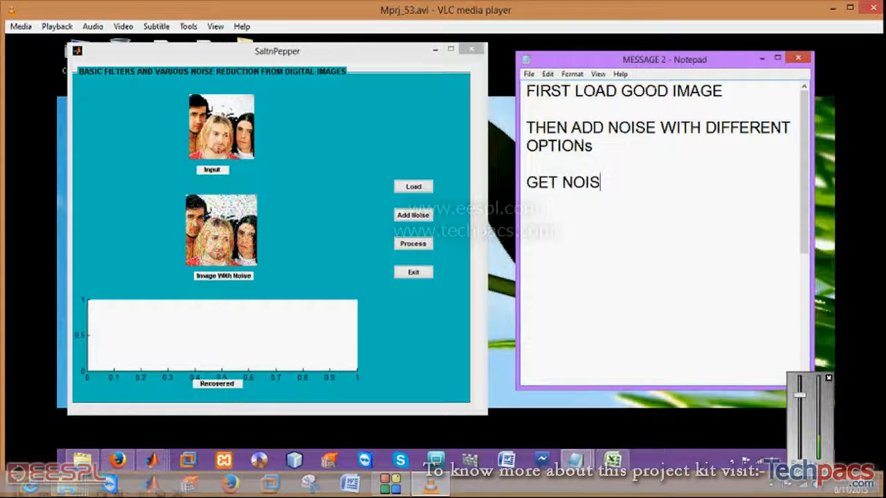
text(ED IMAGE)
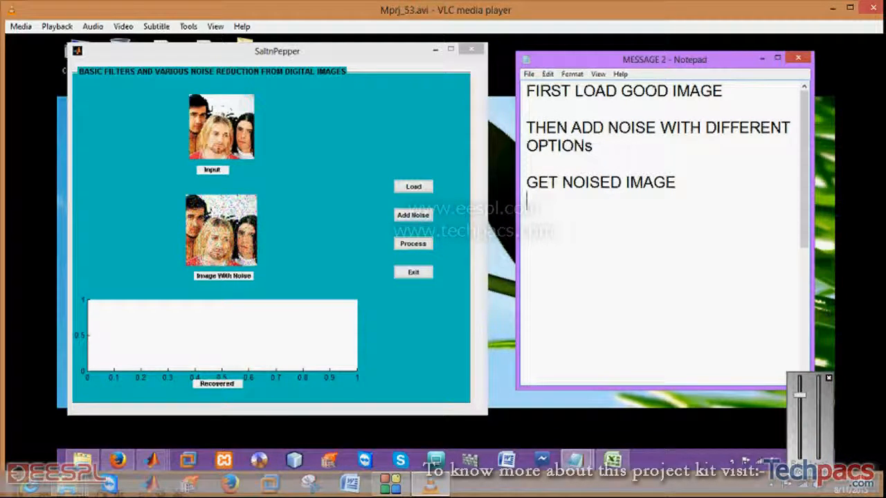
text(N)
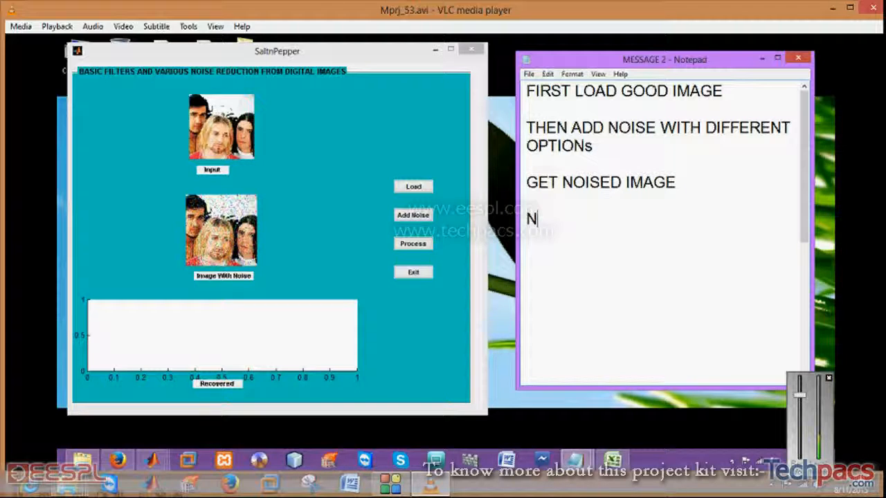
text(EXT STEP I)
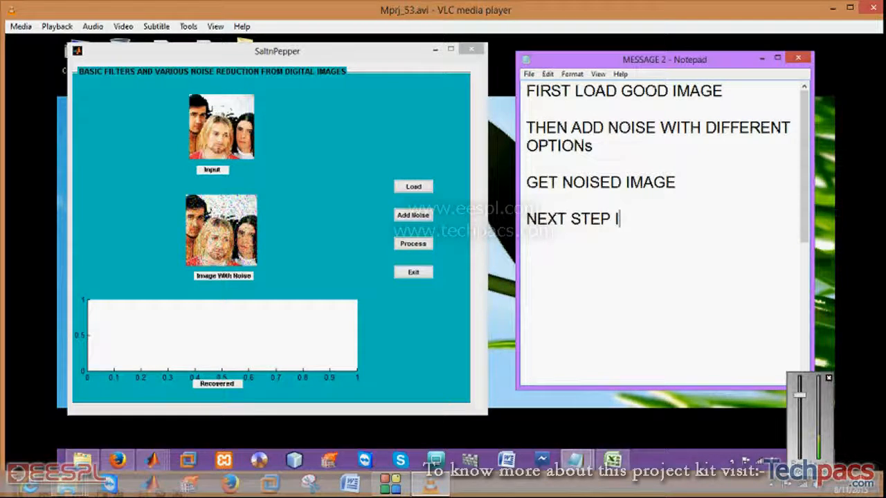
text(S TO APPLY)
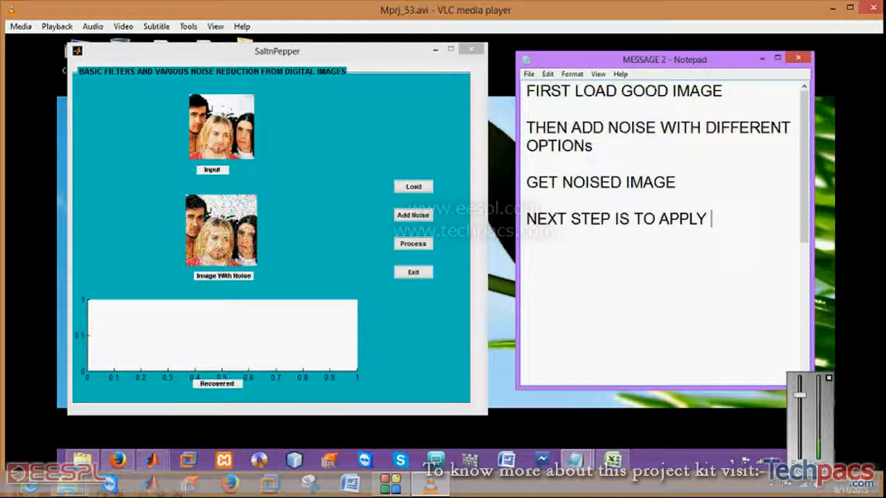
text(FILTERS)
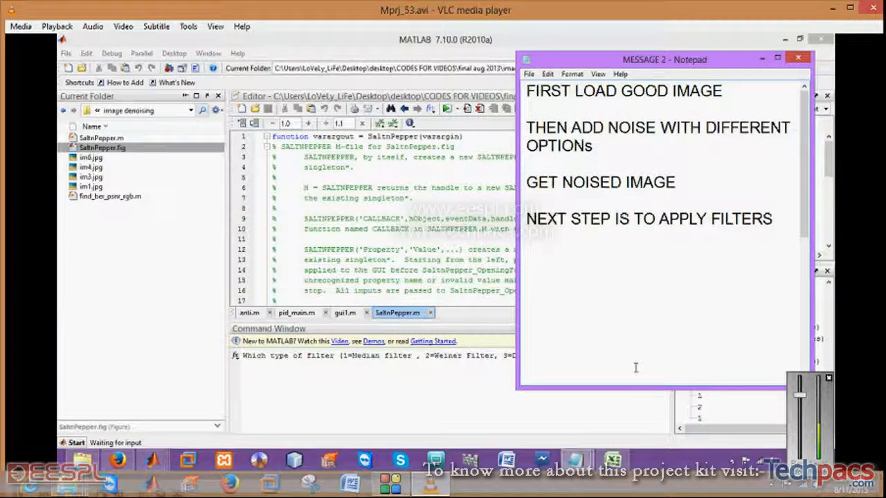
- Note 'HERE IS ALSO OPTIONS FOR FILTERS' and minimize Notepad to reveal the filter prompt
text(HERE)
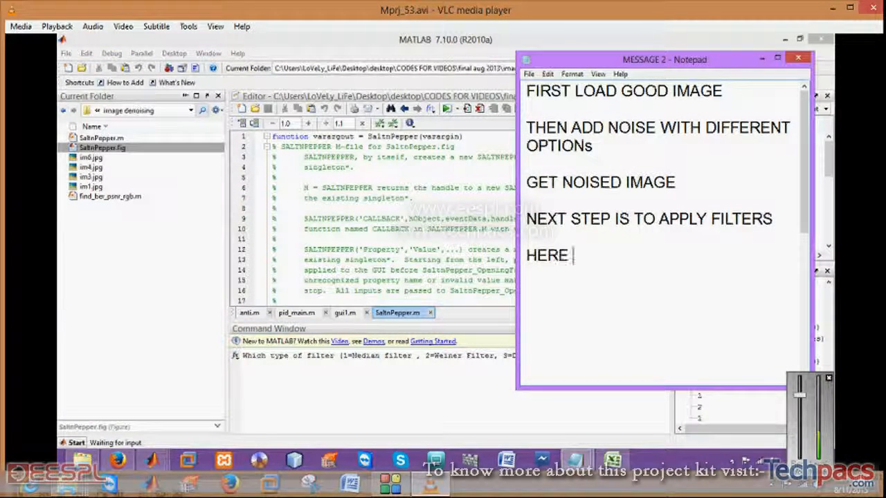
text(IS ALSO)
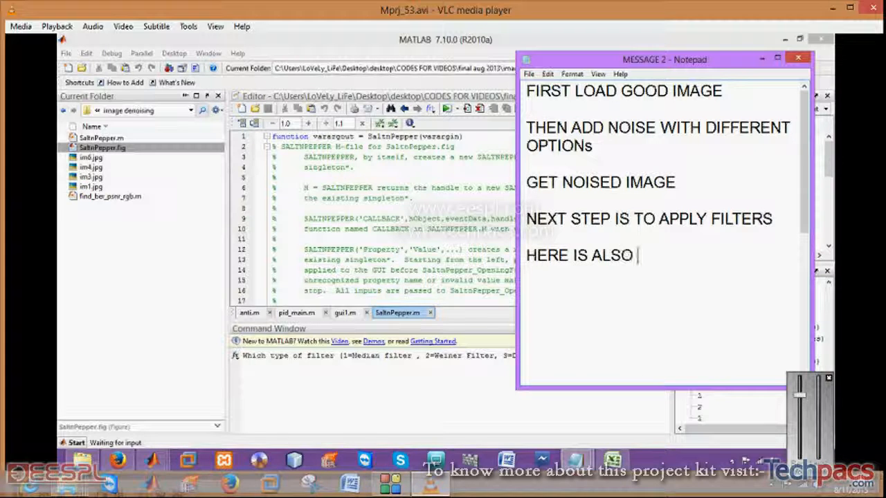
text(OPTIONS)
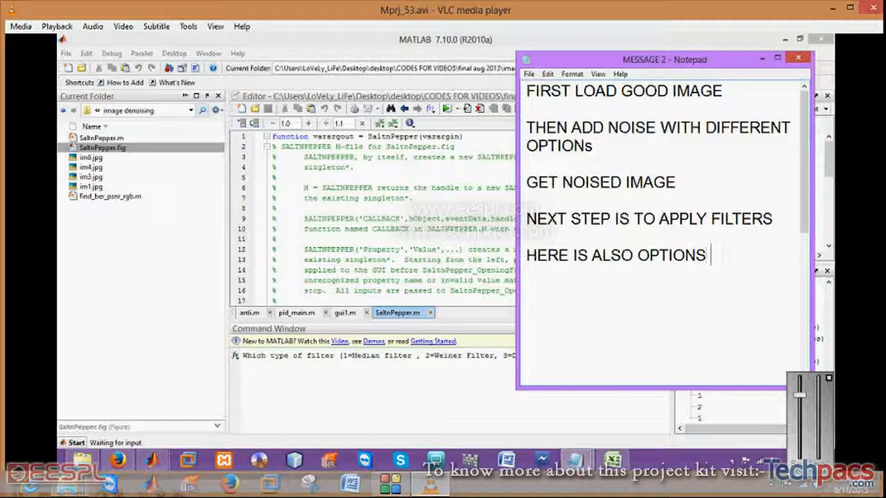
text(FOR FILTERS)
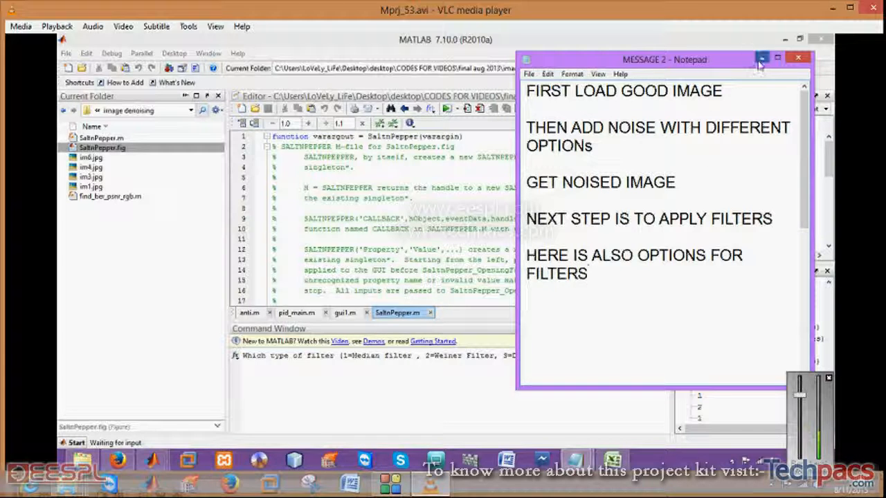
click(798, 59)
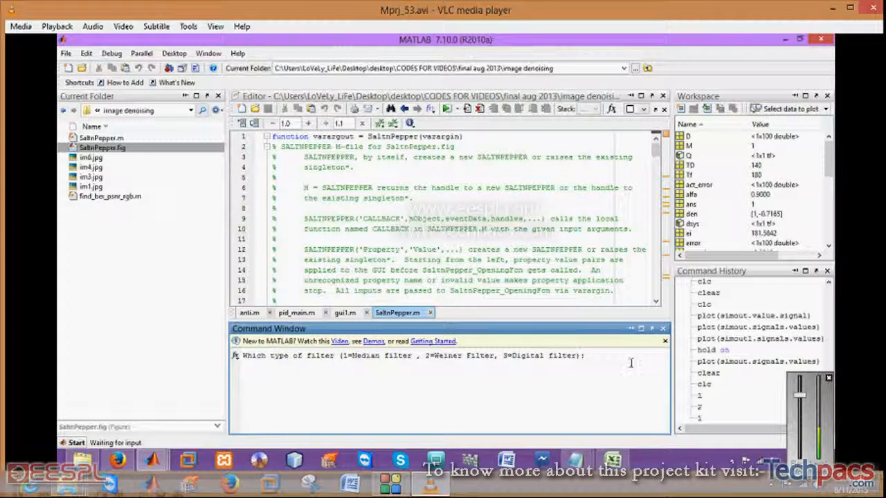
- Enter 1 at the filter prompt to apply the median filter
text(1)
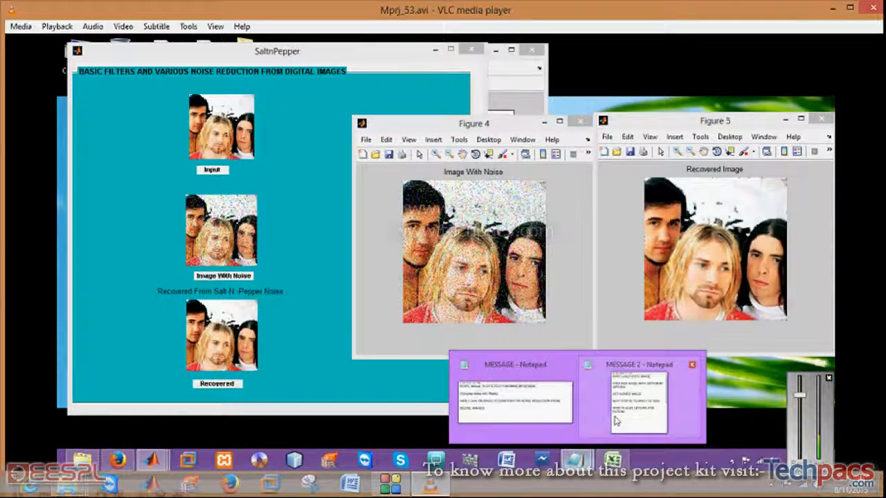
- Restore the MESSAGE 2 notes and add the line 'YEH HERE ARE RESULTS'
click(637, 365)
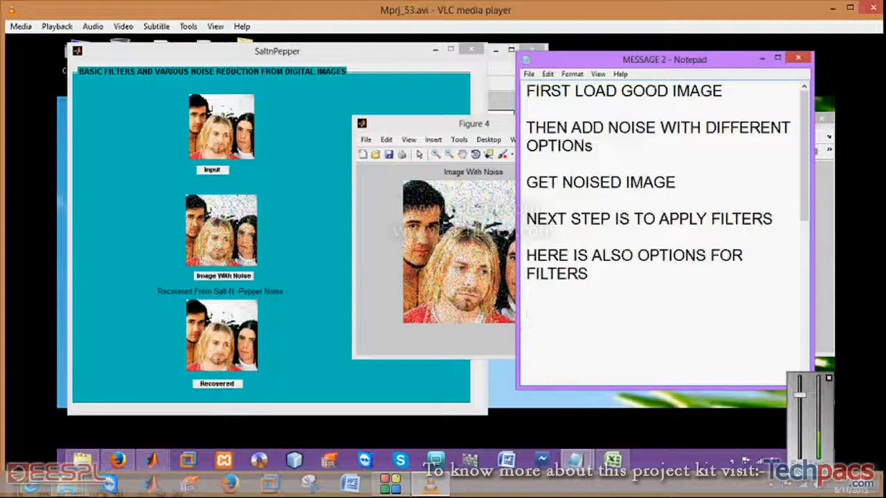
text(YEH HERE ARE RES)
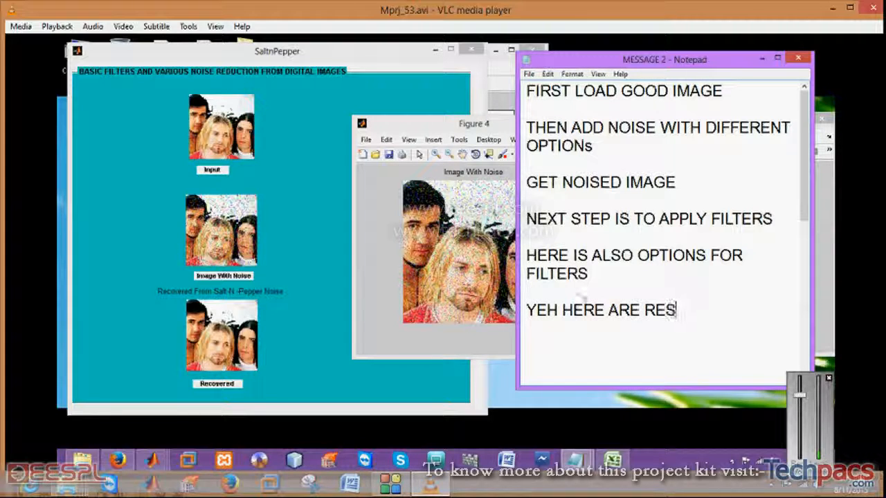
text(ULTS)
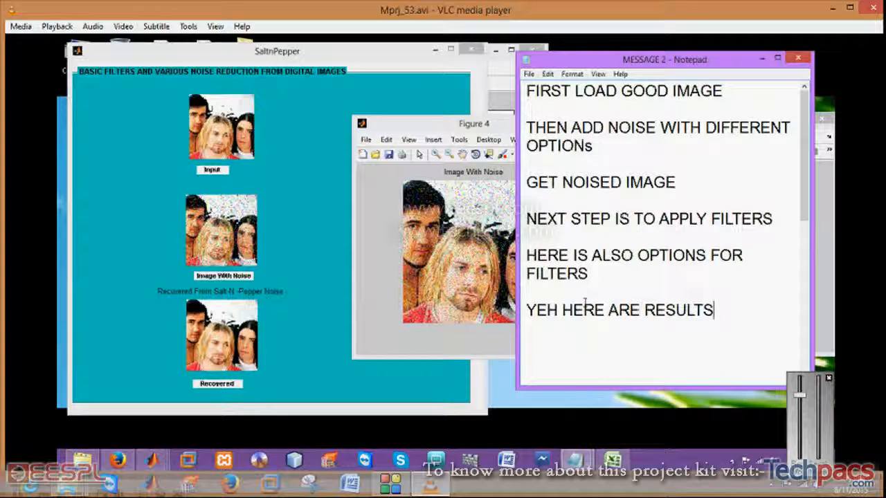